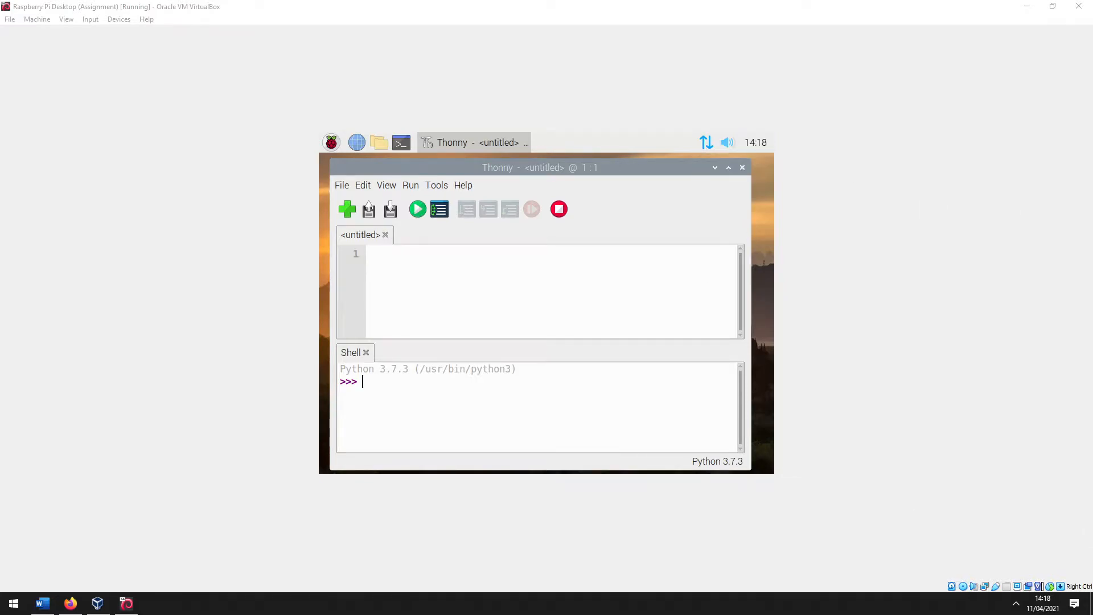
mouse_move(493, 295)
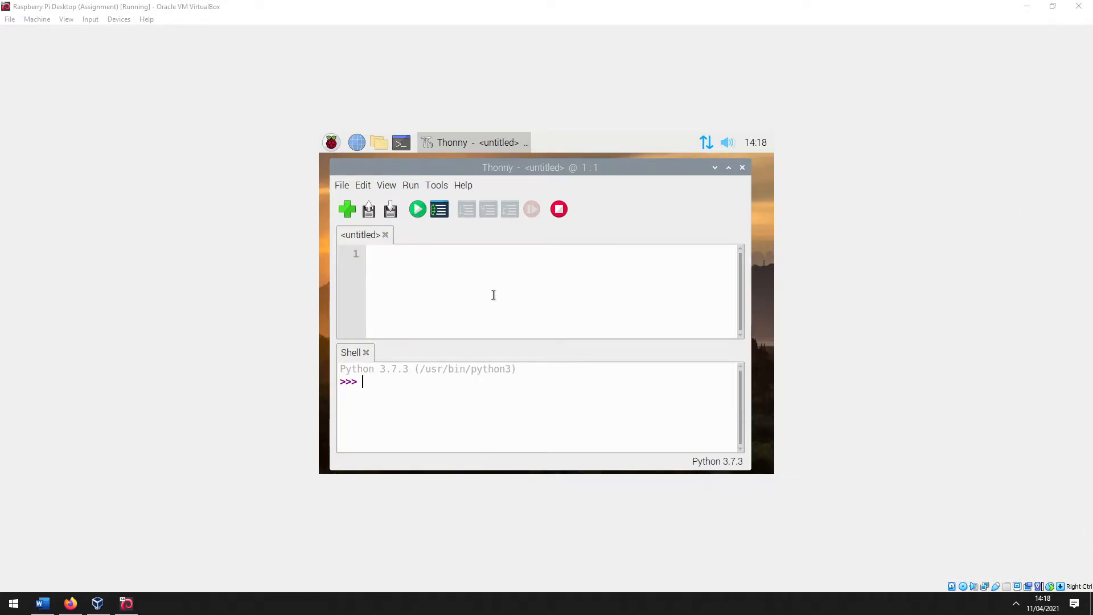
Run 'pip install ISStreamer' in LXTerminal, installing ISStreamer-1.0.1.
click(400, 142)
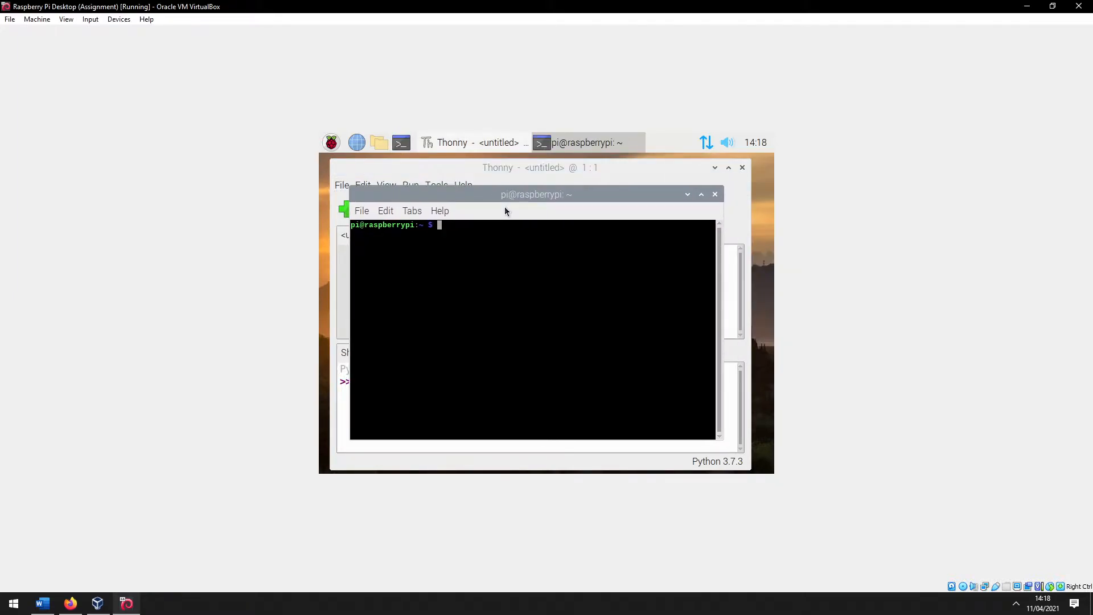
text(pip install S)
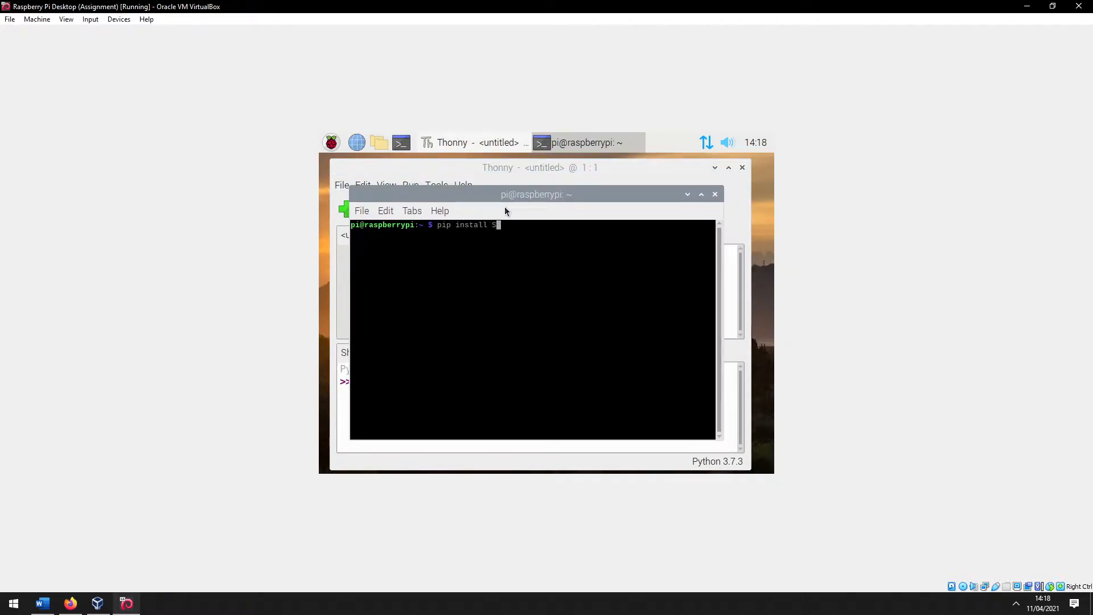
text(SStr)
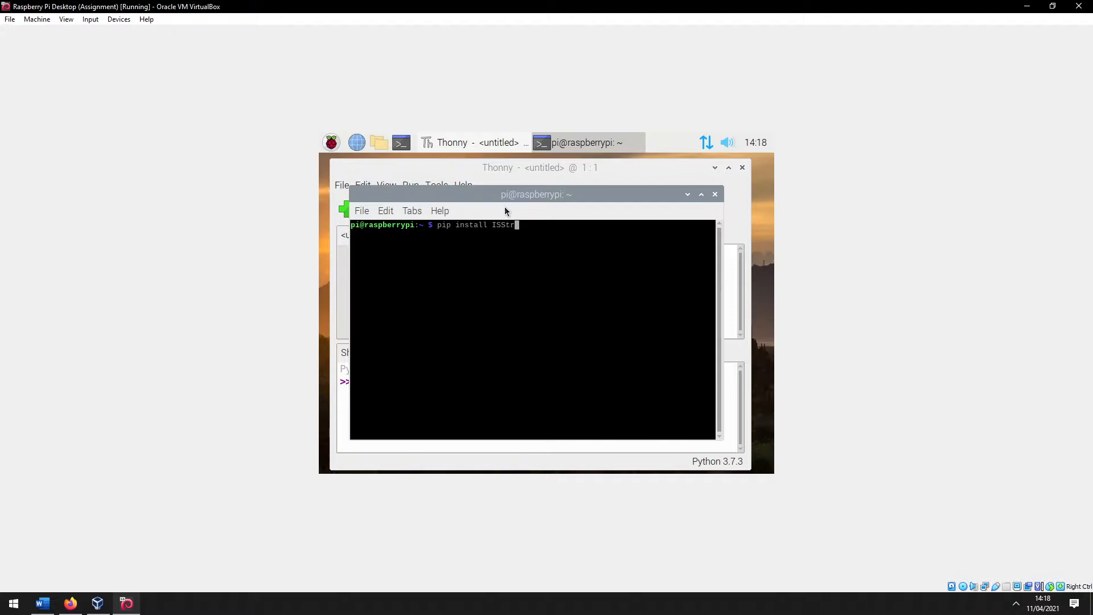
text(amer)
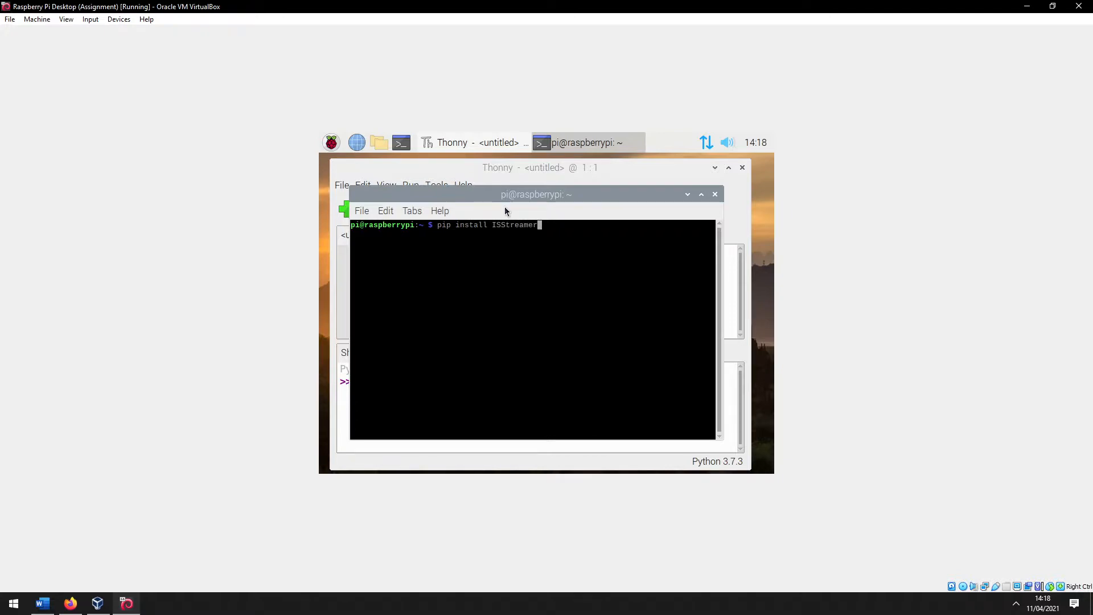
key(Return)
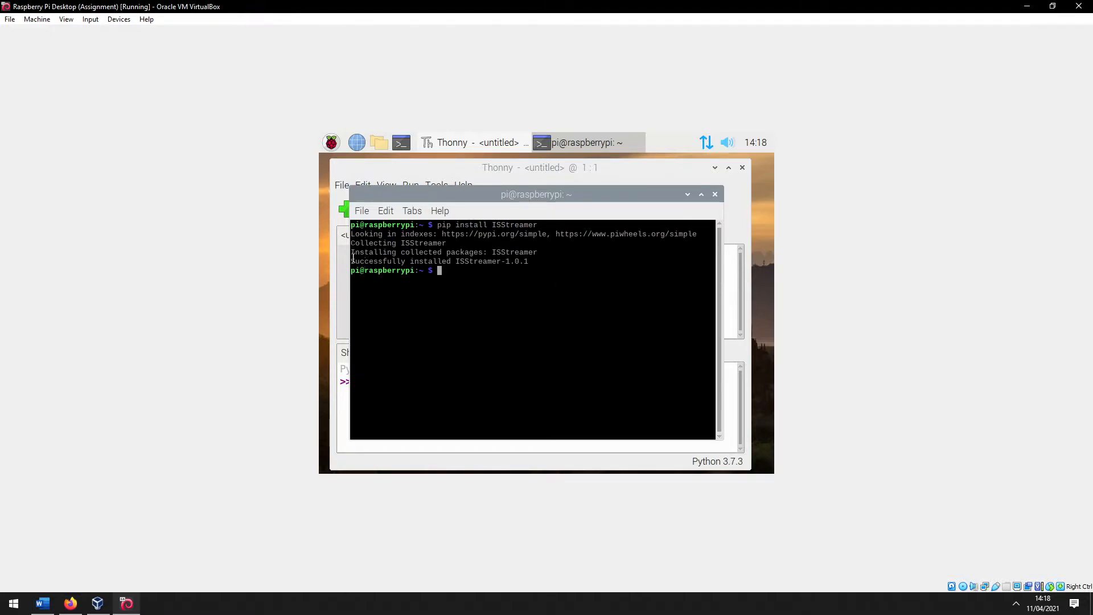
mouse_move(610, 268)
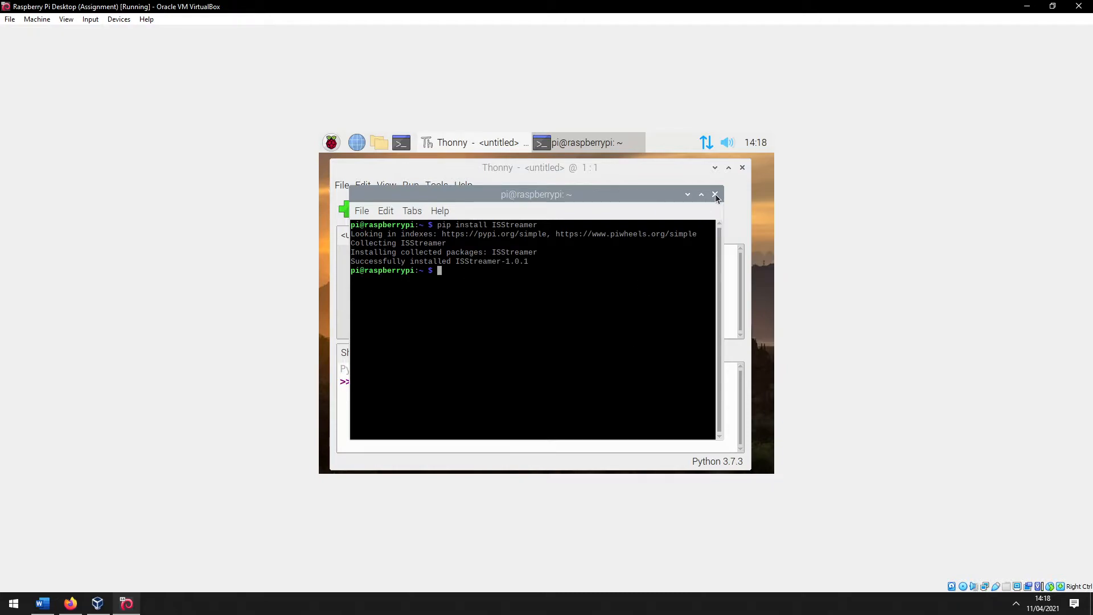
Run 'import ISStreamer' in the Thonny shell, getting ModuleNotFoundError, and hide the Assistant explanation.
click(715, 193)
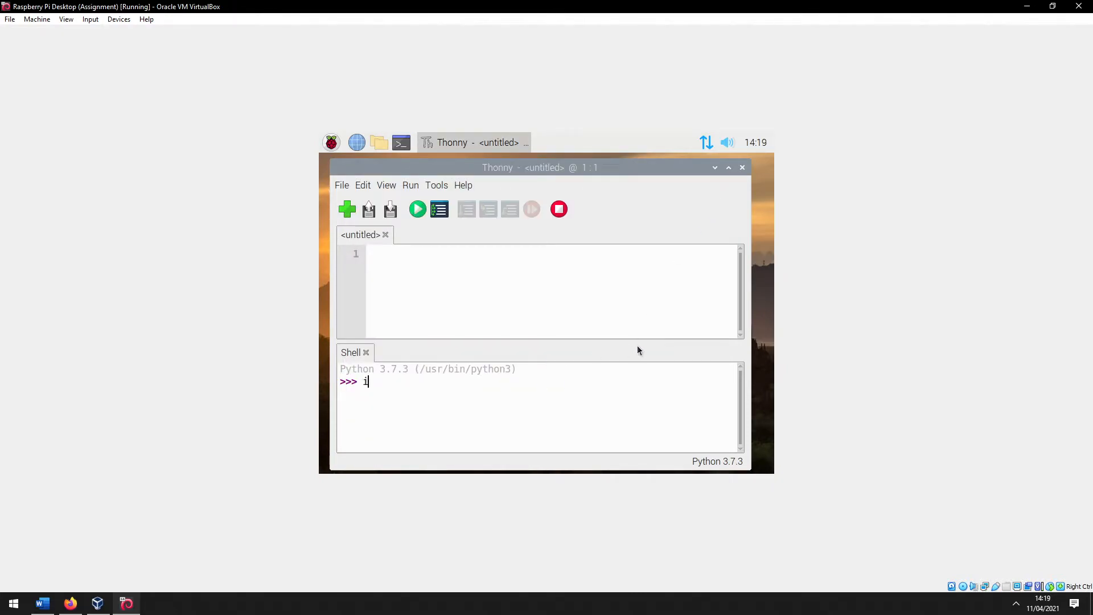
text(mport IS)
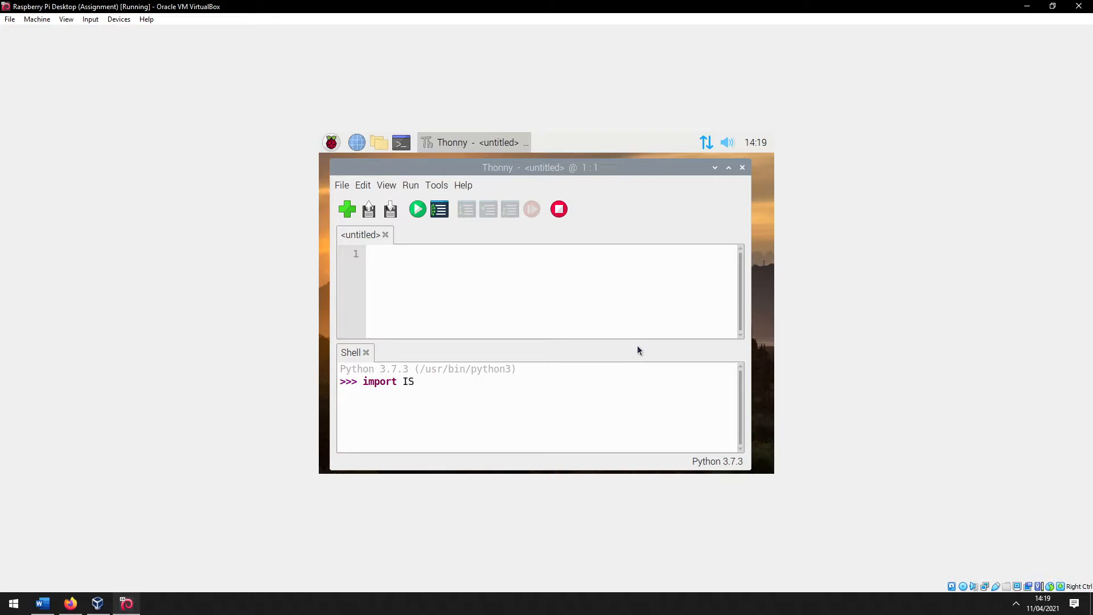
text(Streamer)
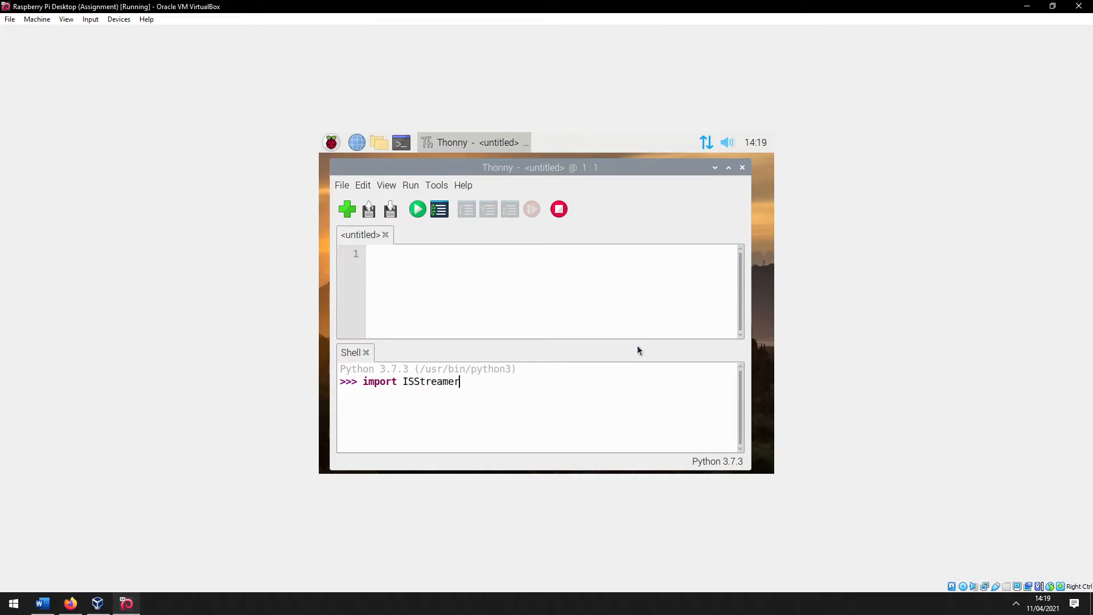
key(Return)
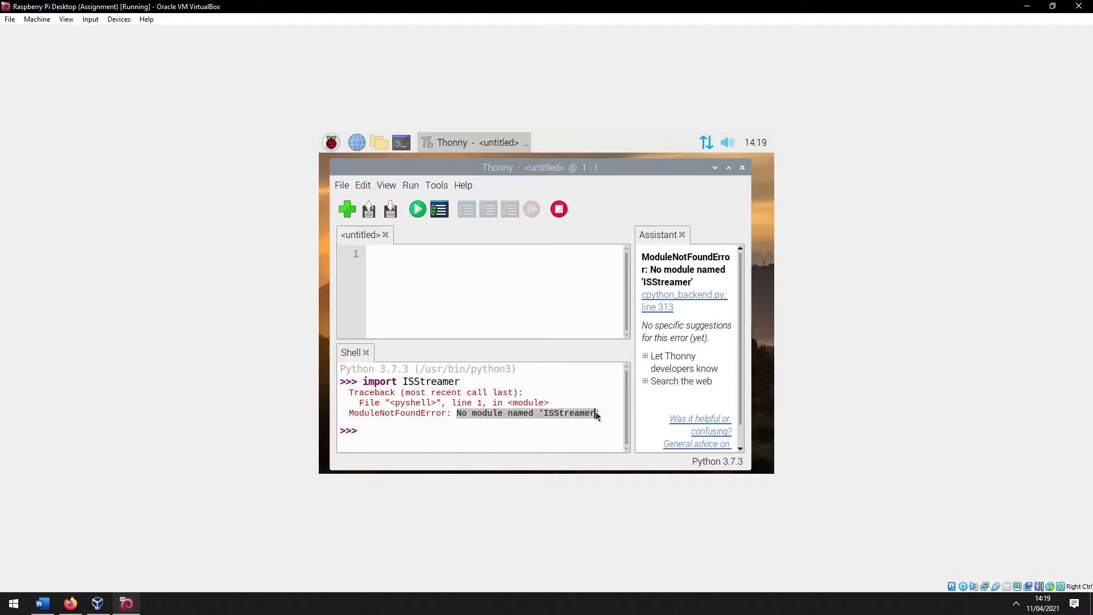
click(681, 234)
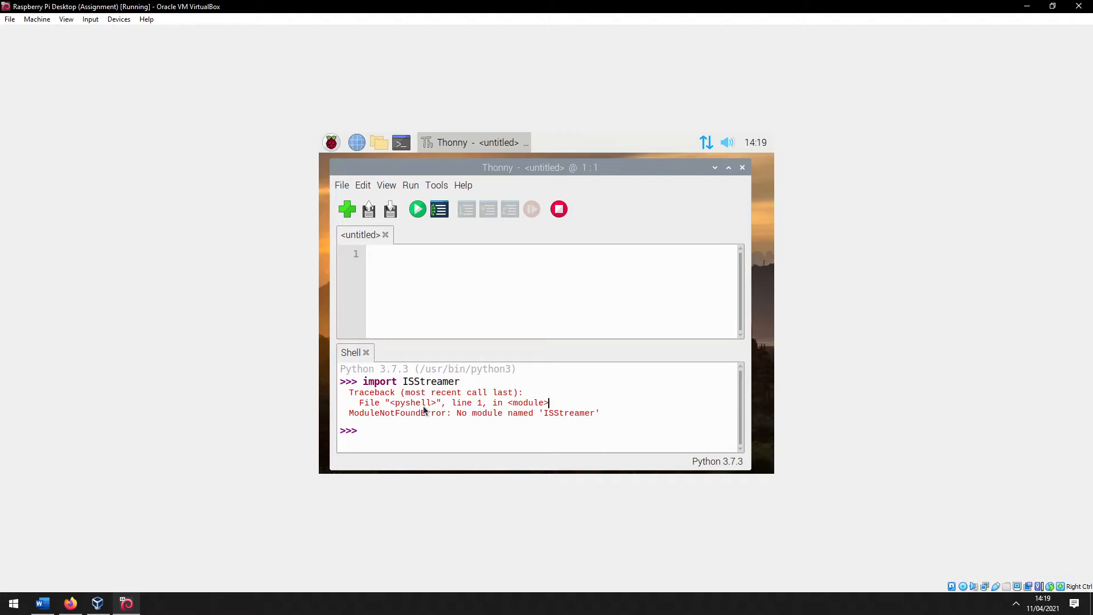
mouse_move(436, 184)
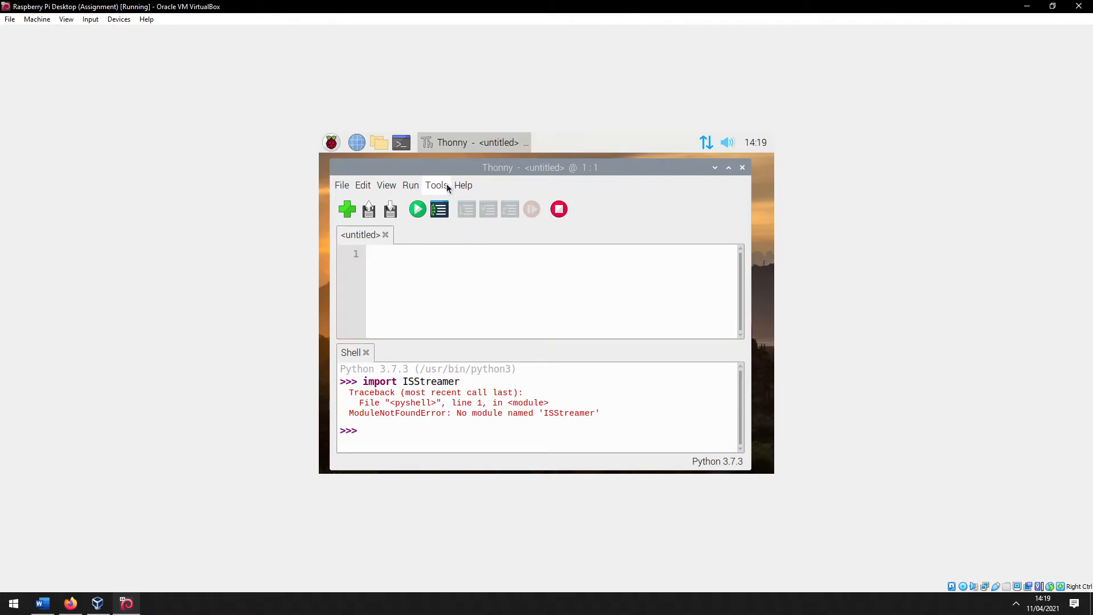
mouse_move(608, 176)
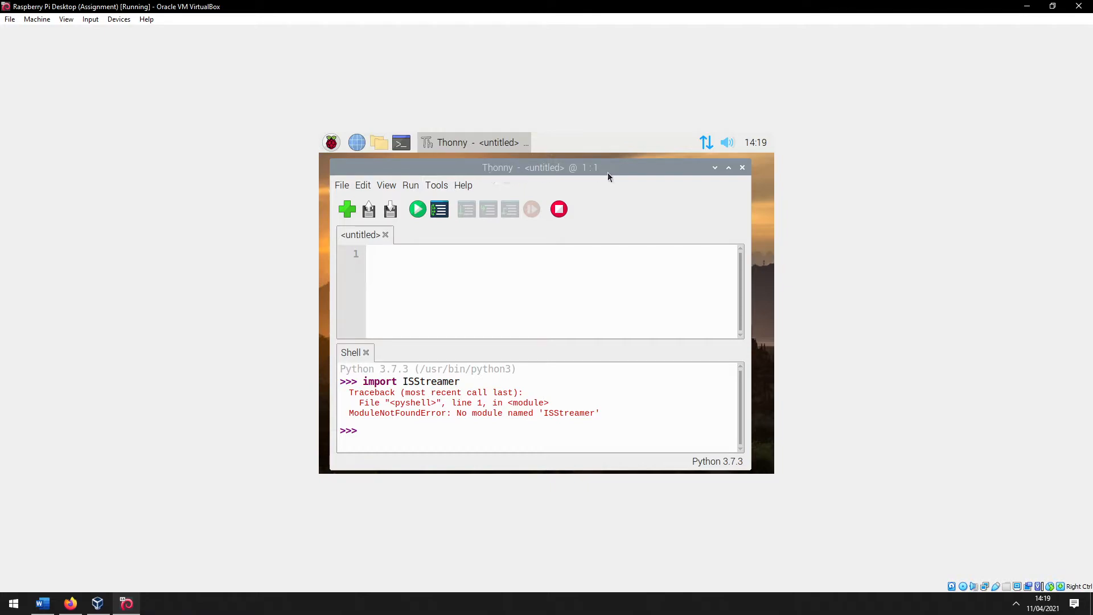
mouse_move(612, 201)
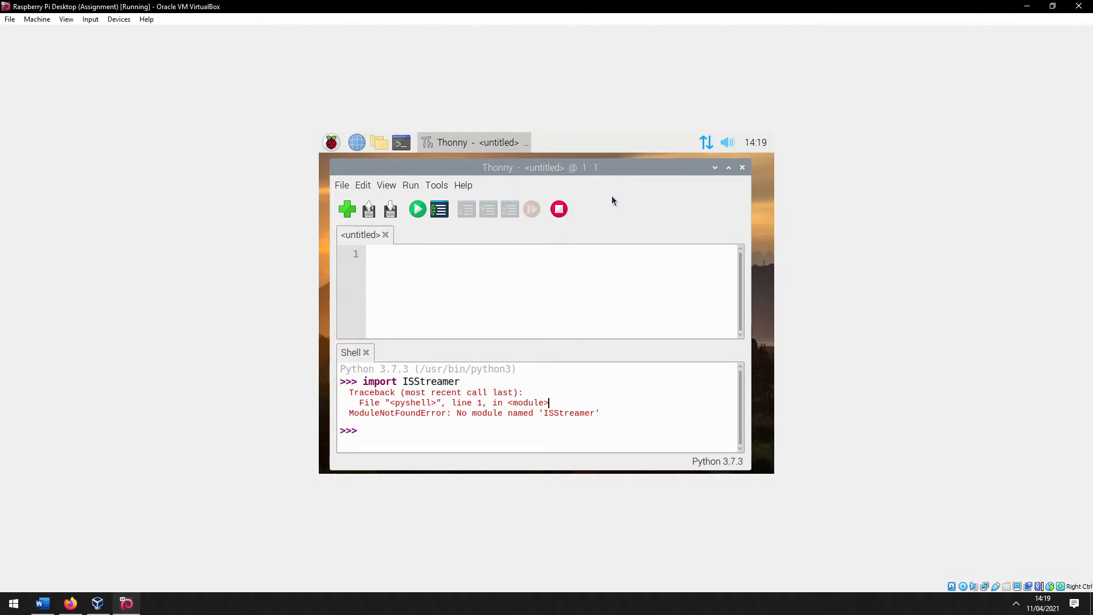
mouse_move(624, 210)
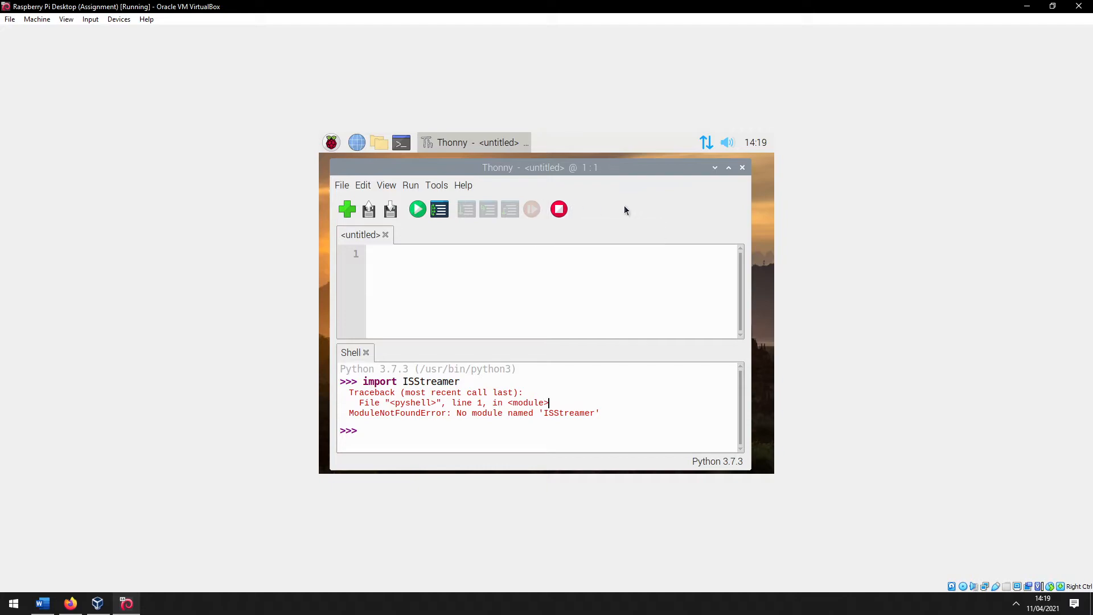
mouse_move(722, 220)
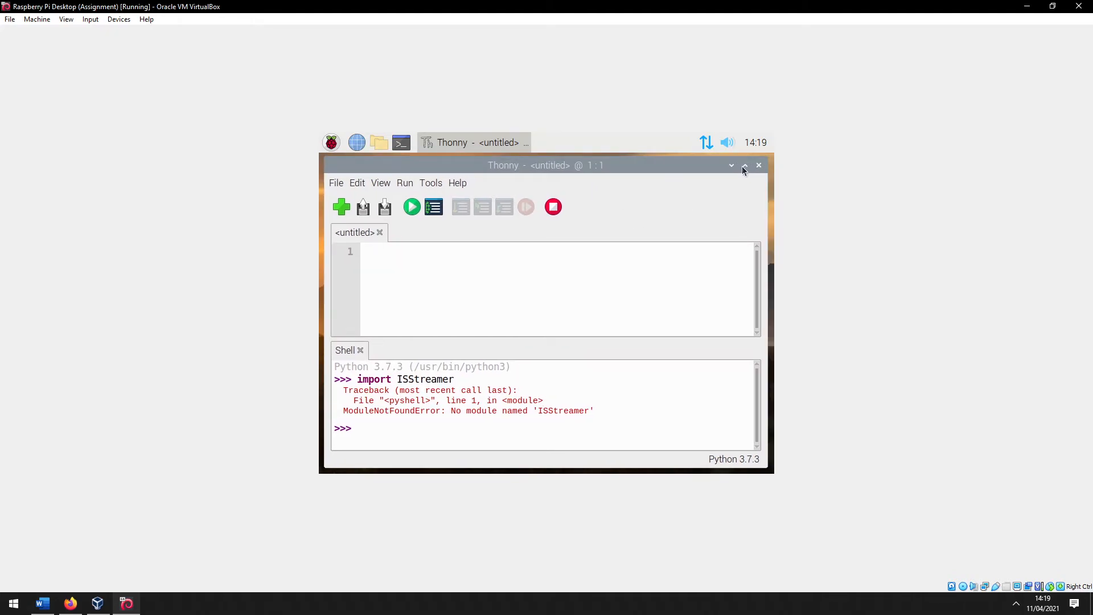
Restart the shell to a fresh Python 3.7.3 prompt and bring up the Tools menu.
click(331, 142)
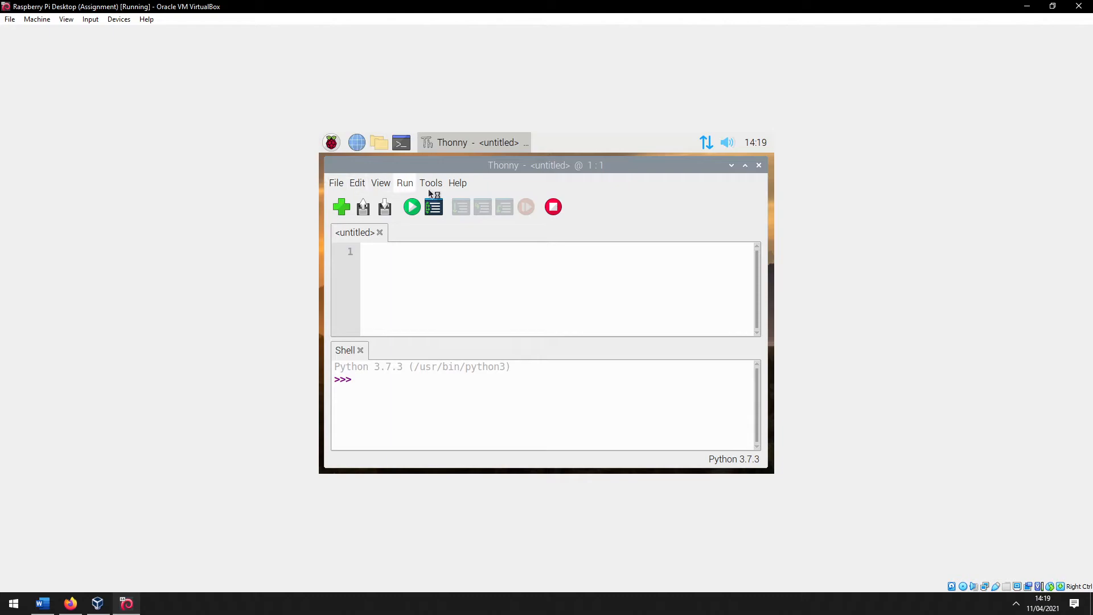
click(431, 183)
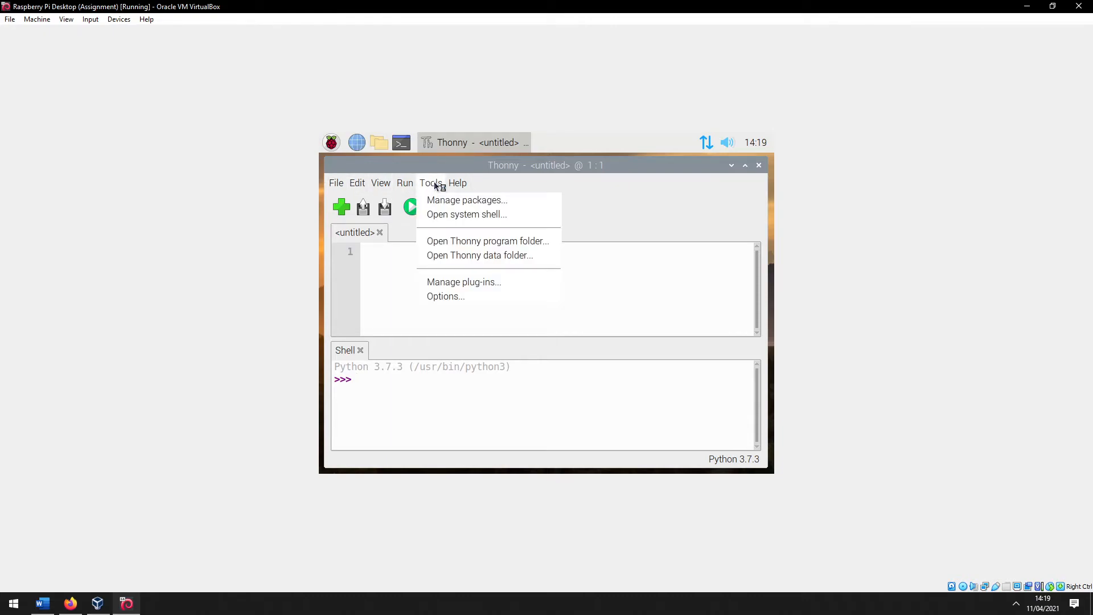
Search PyPI for ISStreamer in Manage plug-ins, install ISStreamer 1.0.1 and close the manager.
click(463, 282)
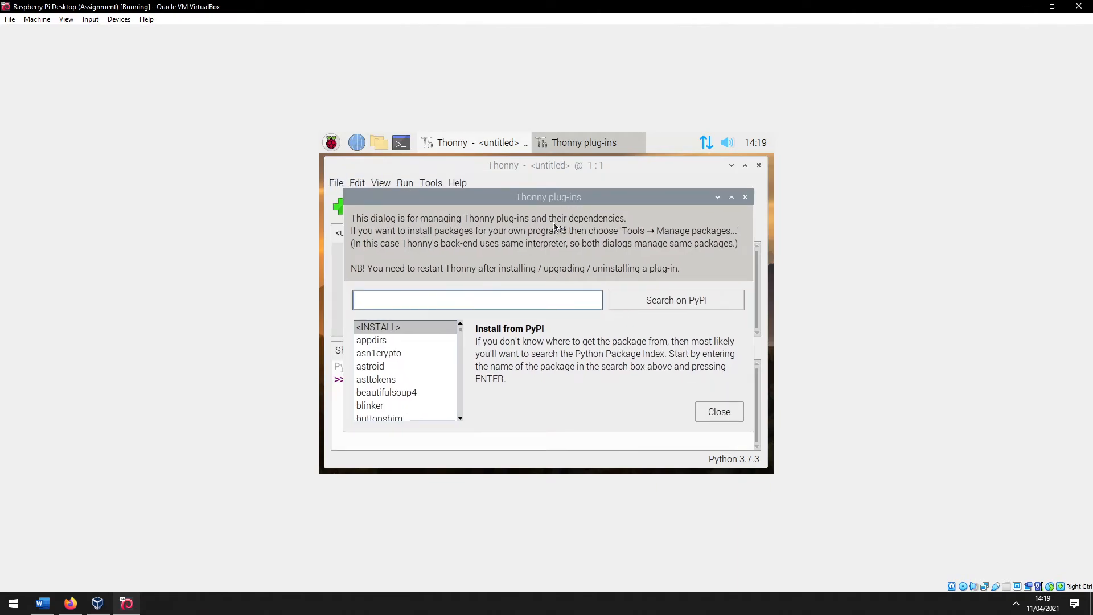
mouse_move(858, 250)
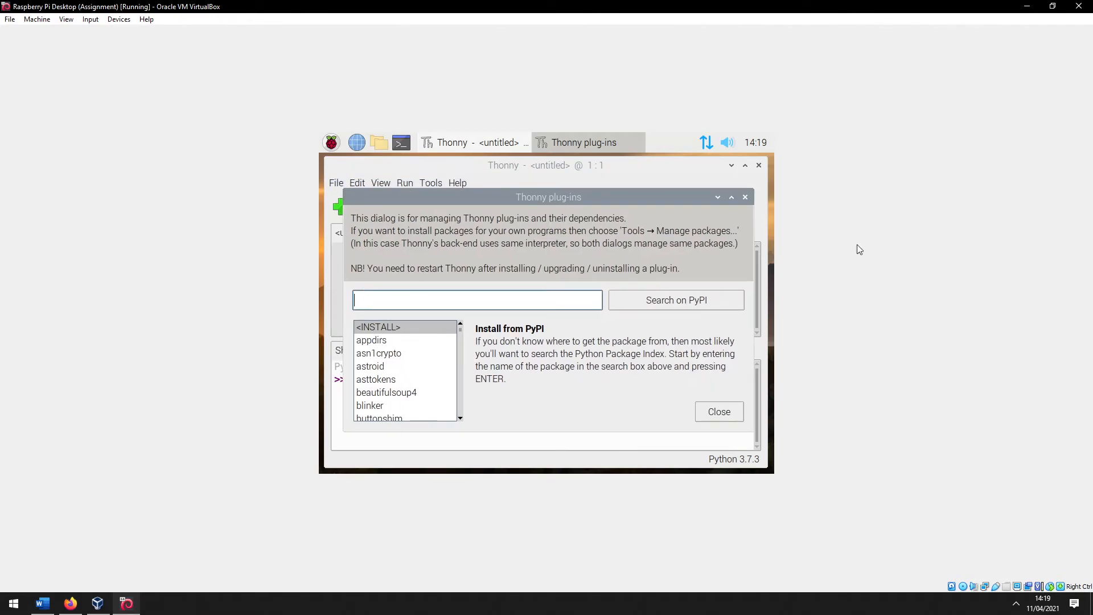
text(ISStreamer)
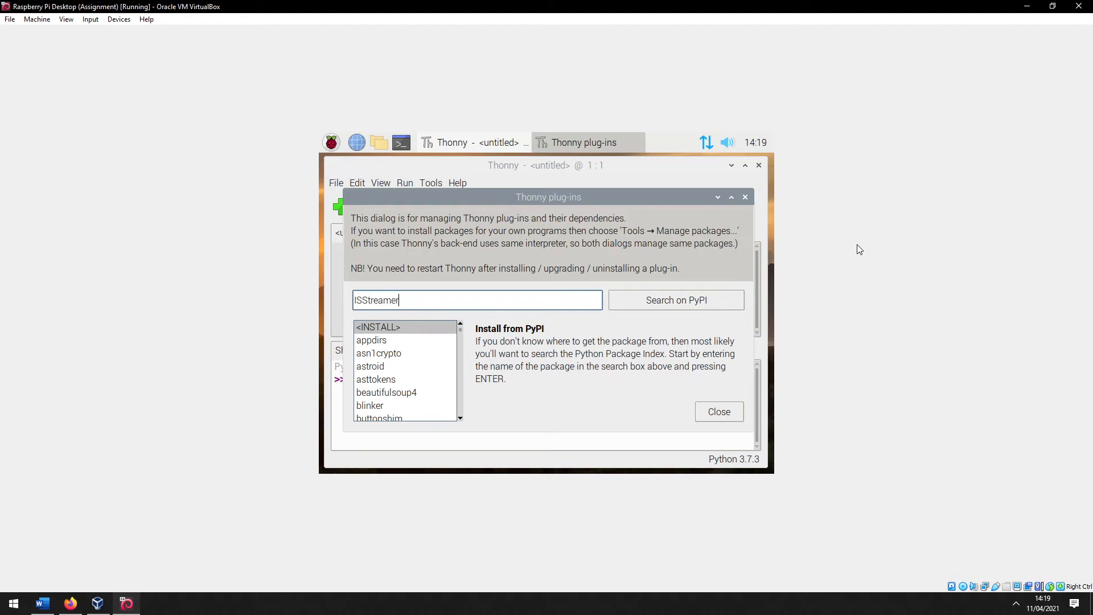
click(674, 300)
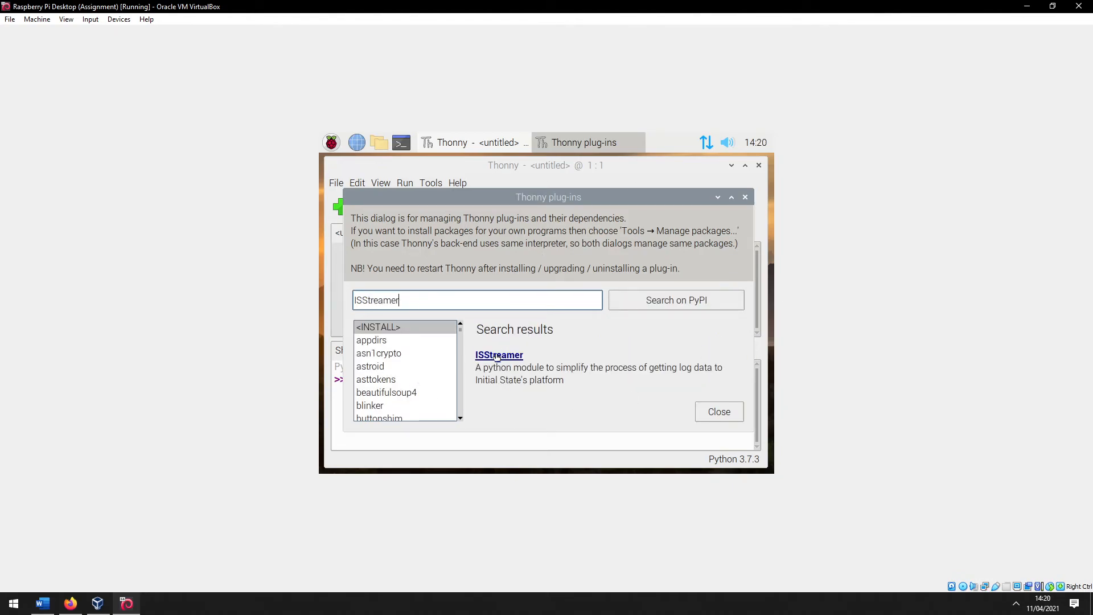
click(498, 354)
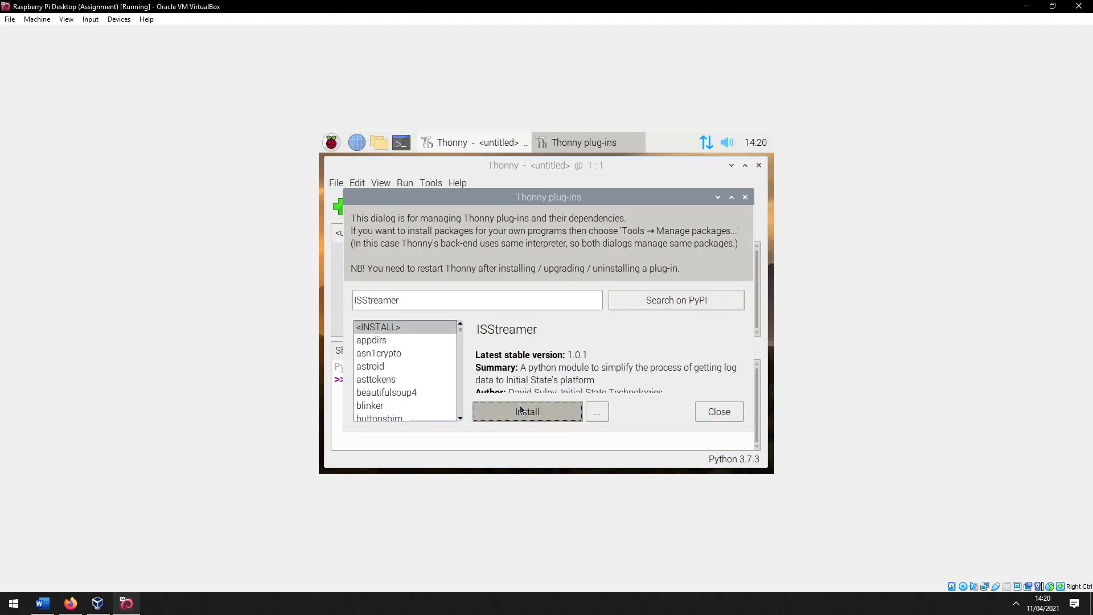
click(526, 410)
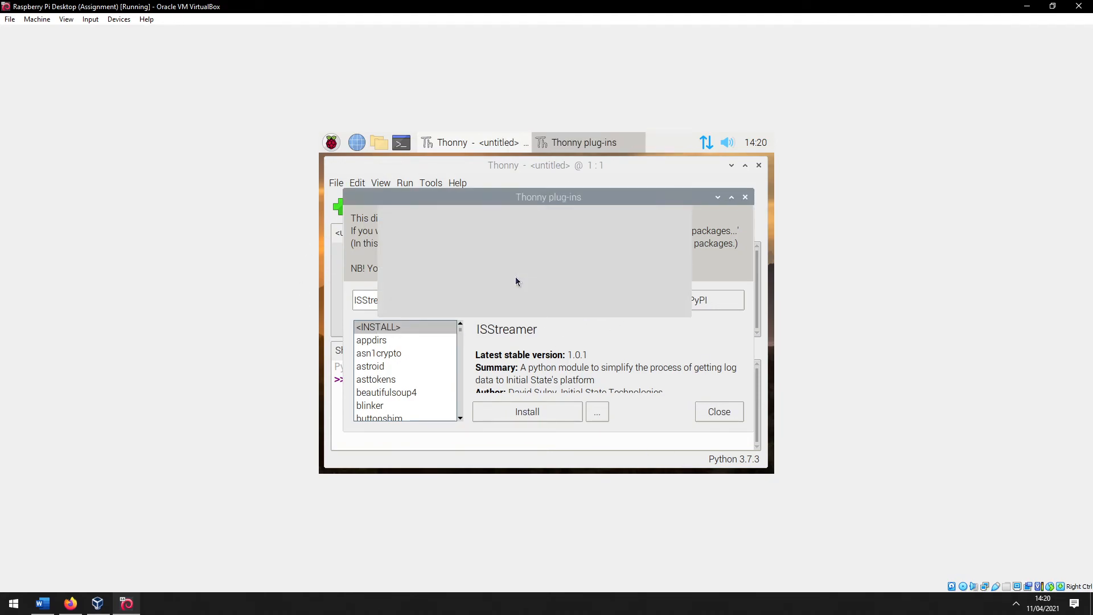
click(718, 411)
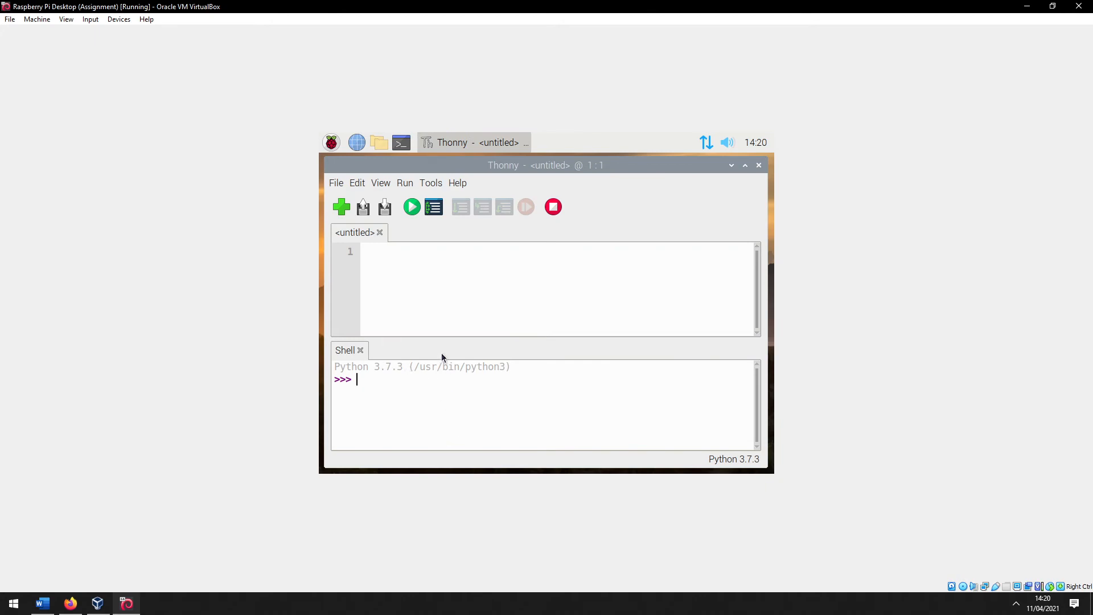
Run 'import ISStreamer' in the shell, autocompleted from ISST, returning a clean prompt.
text(import ISST)
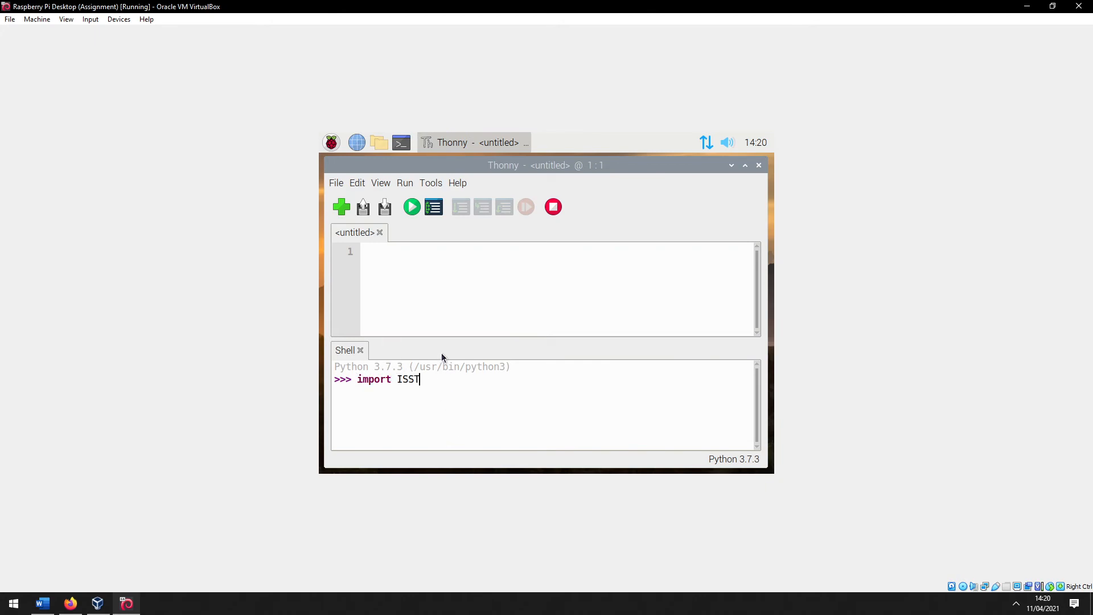
key(Return)
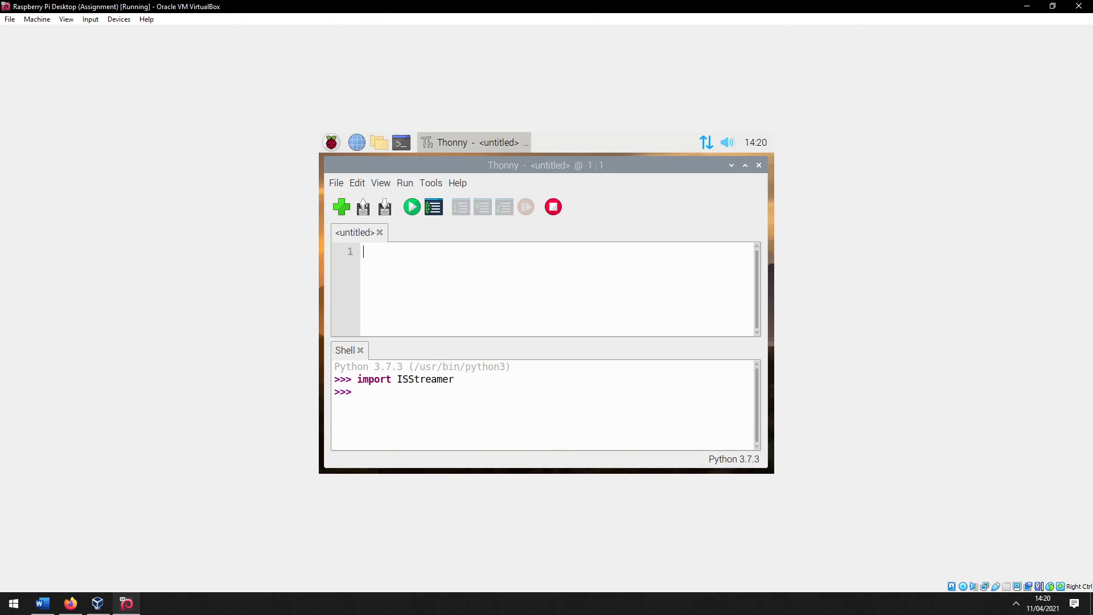
mouse_move(823, 199)
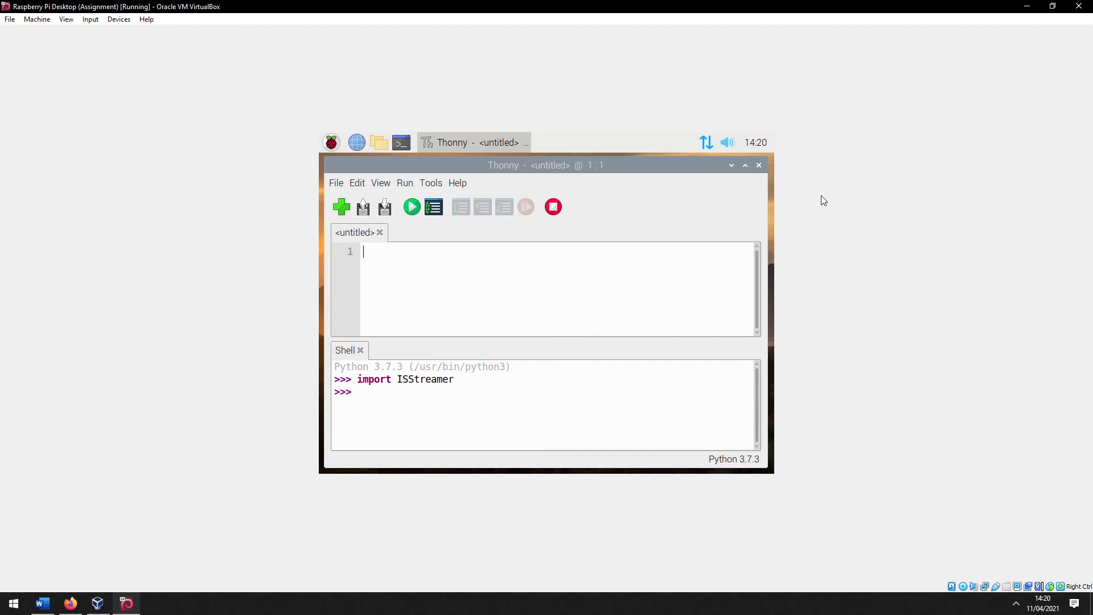
mouse_move(533, 178)
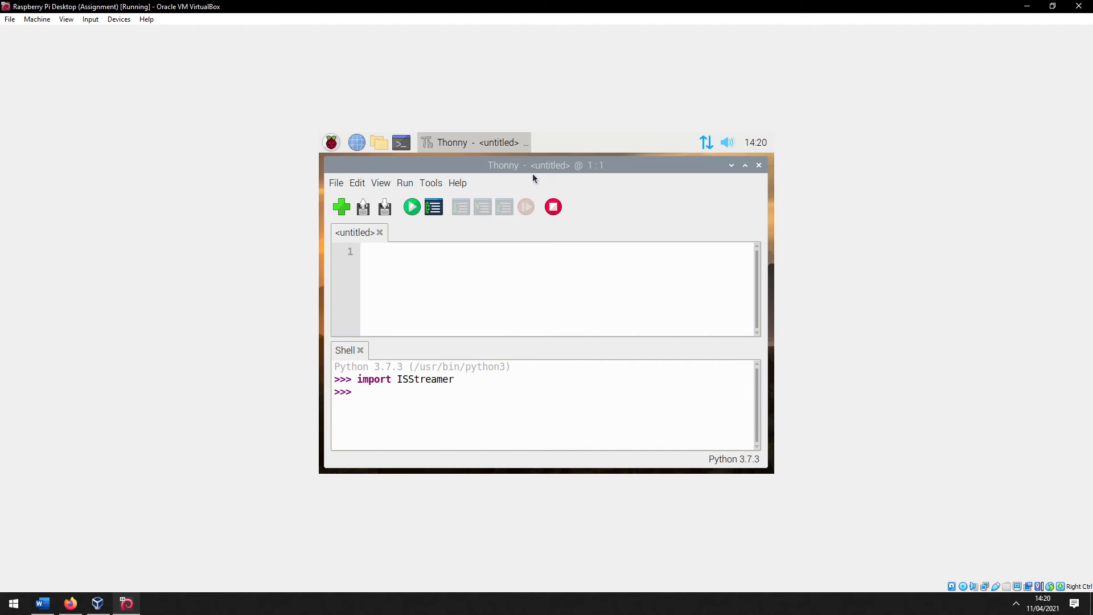
mouse_move(575, 183)
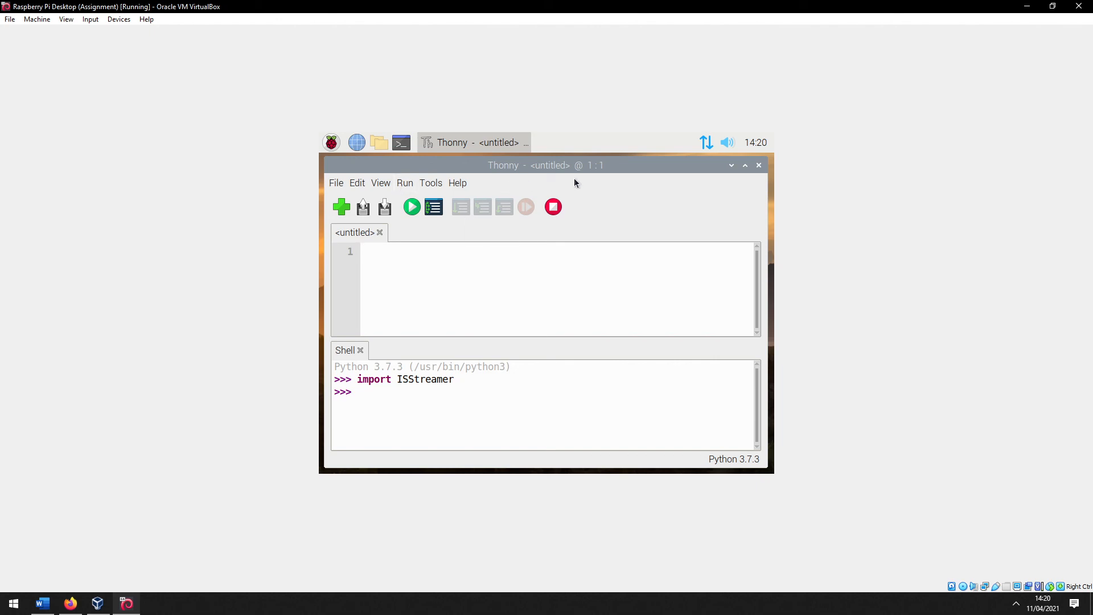
mouse_move(553, 207)
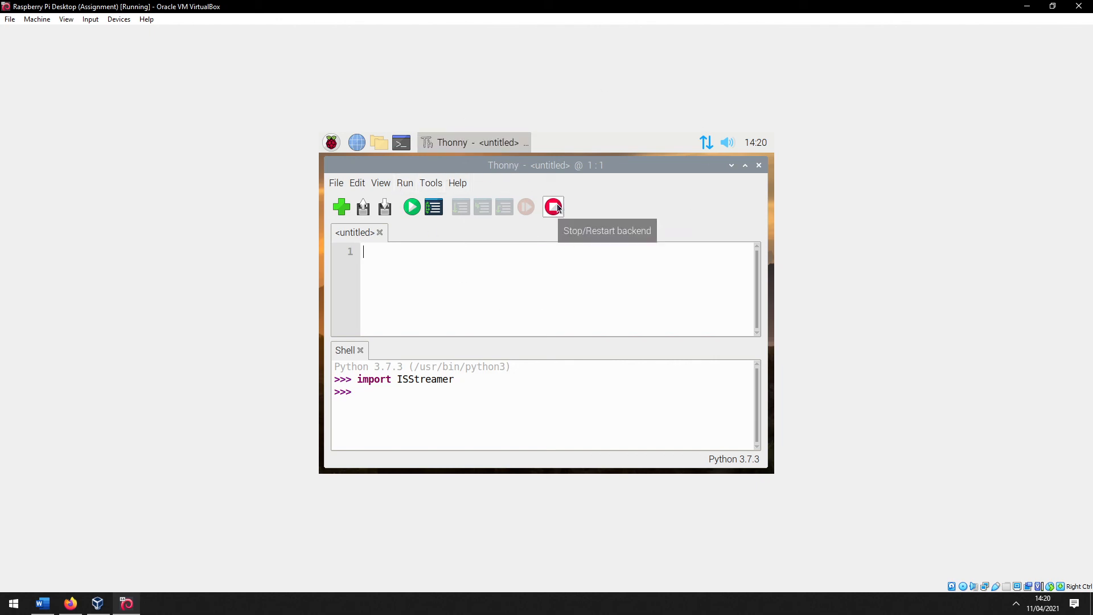